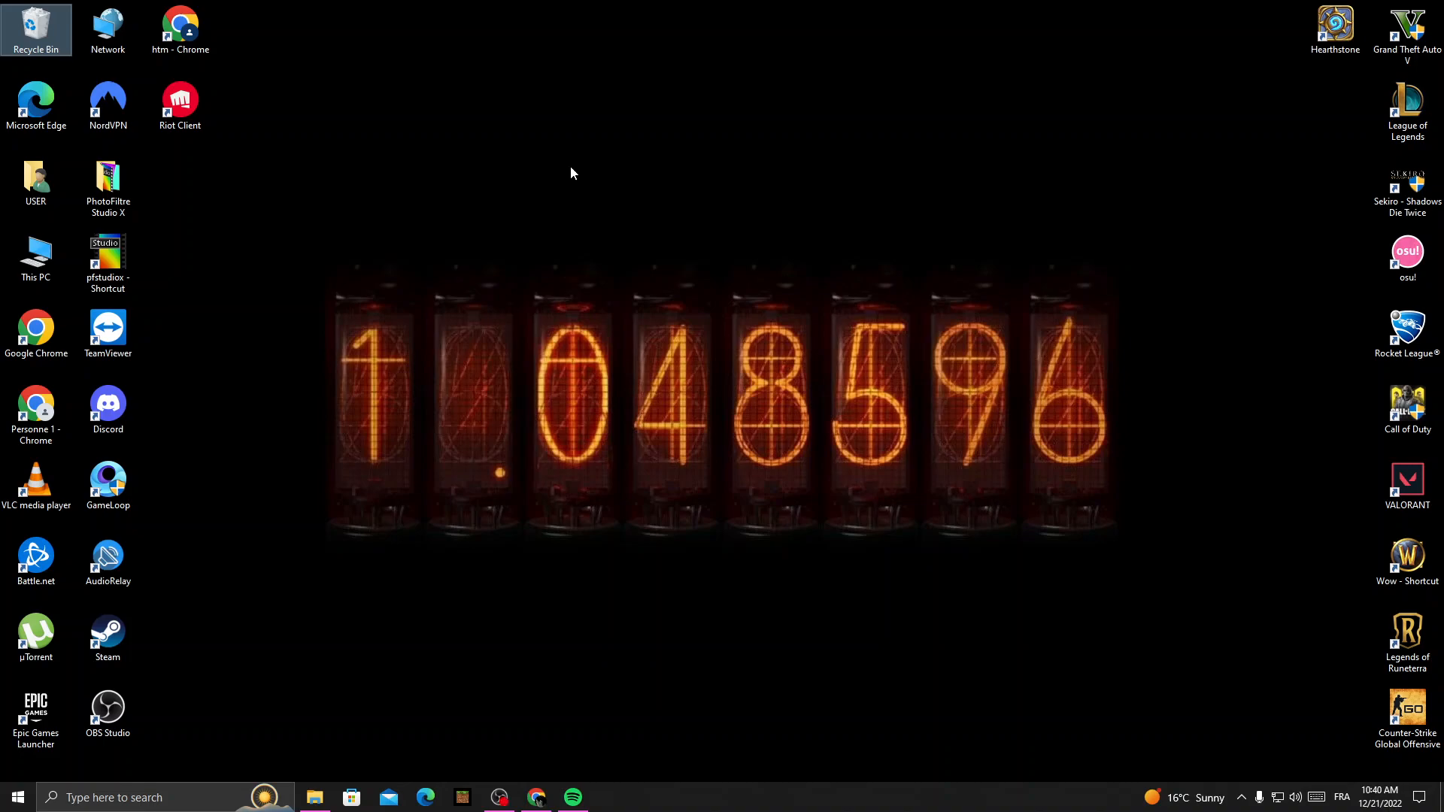
mouse_move(505, 212)
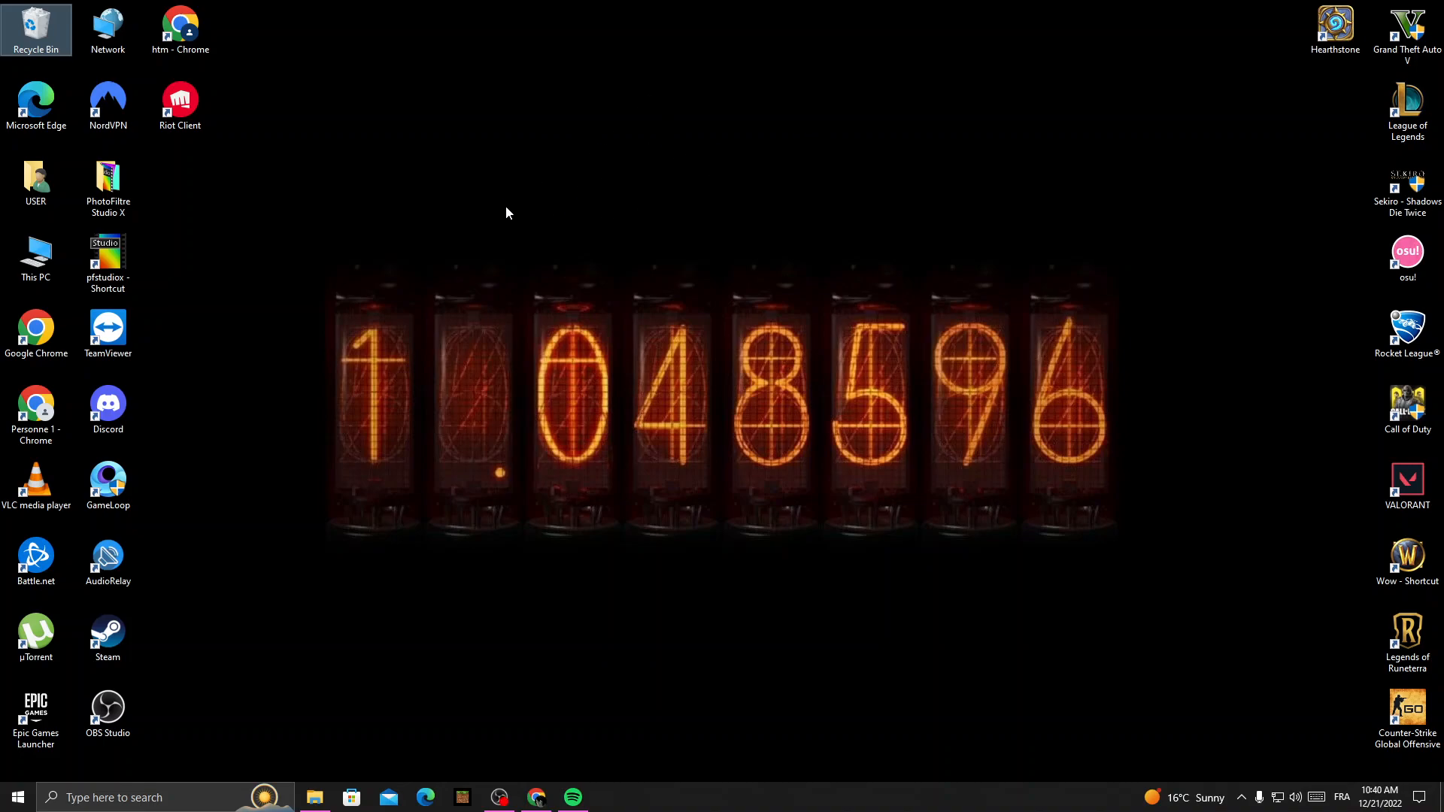
mouse_move(579, 691)
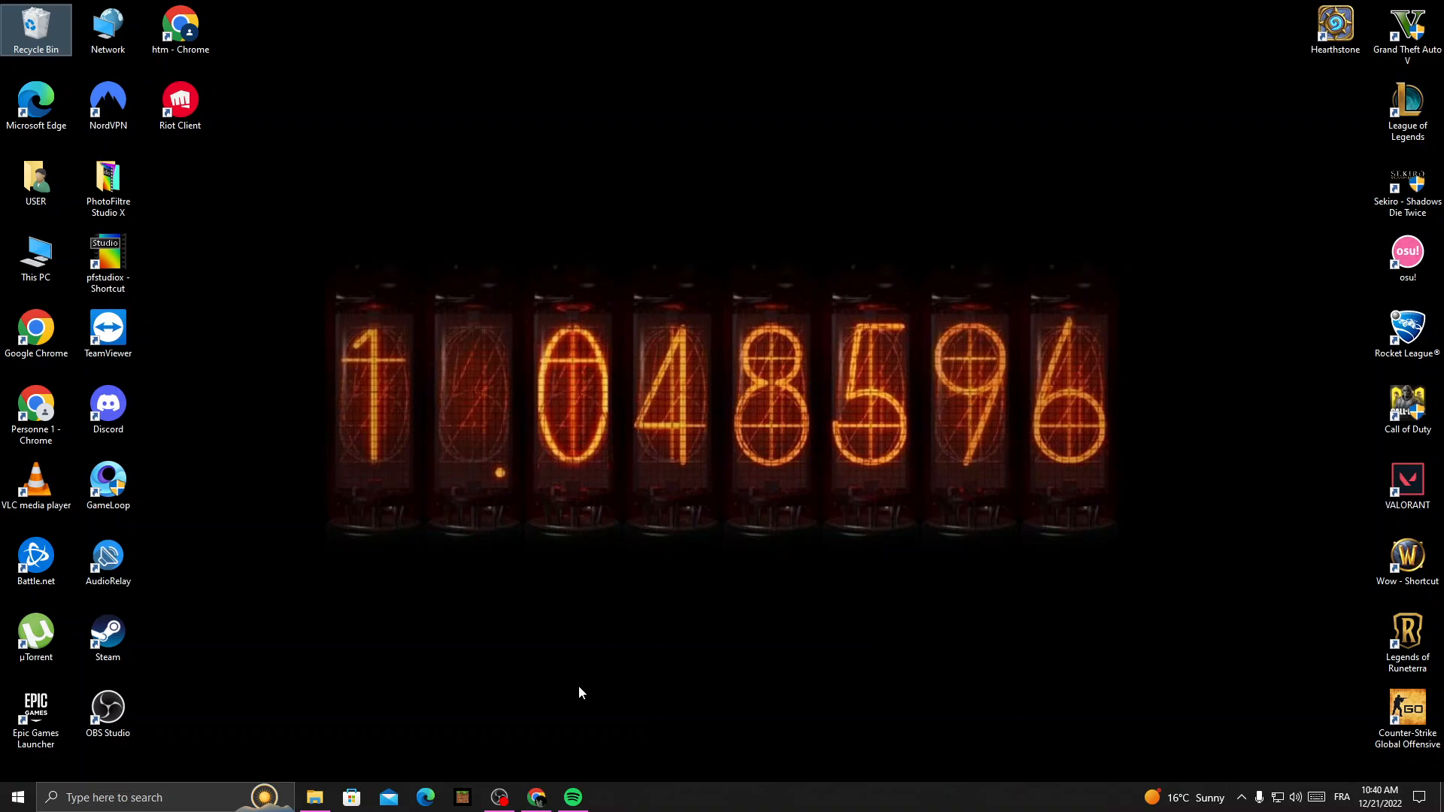
Step: Launch Spotify from the taskbar and reach Settings via the profile menu
click(571, 797)
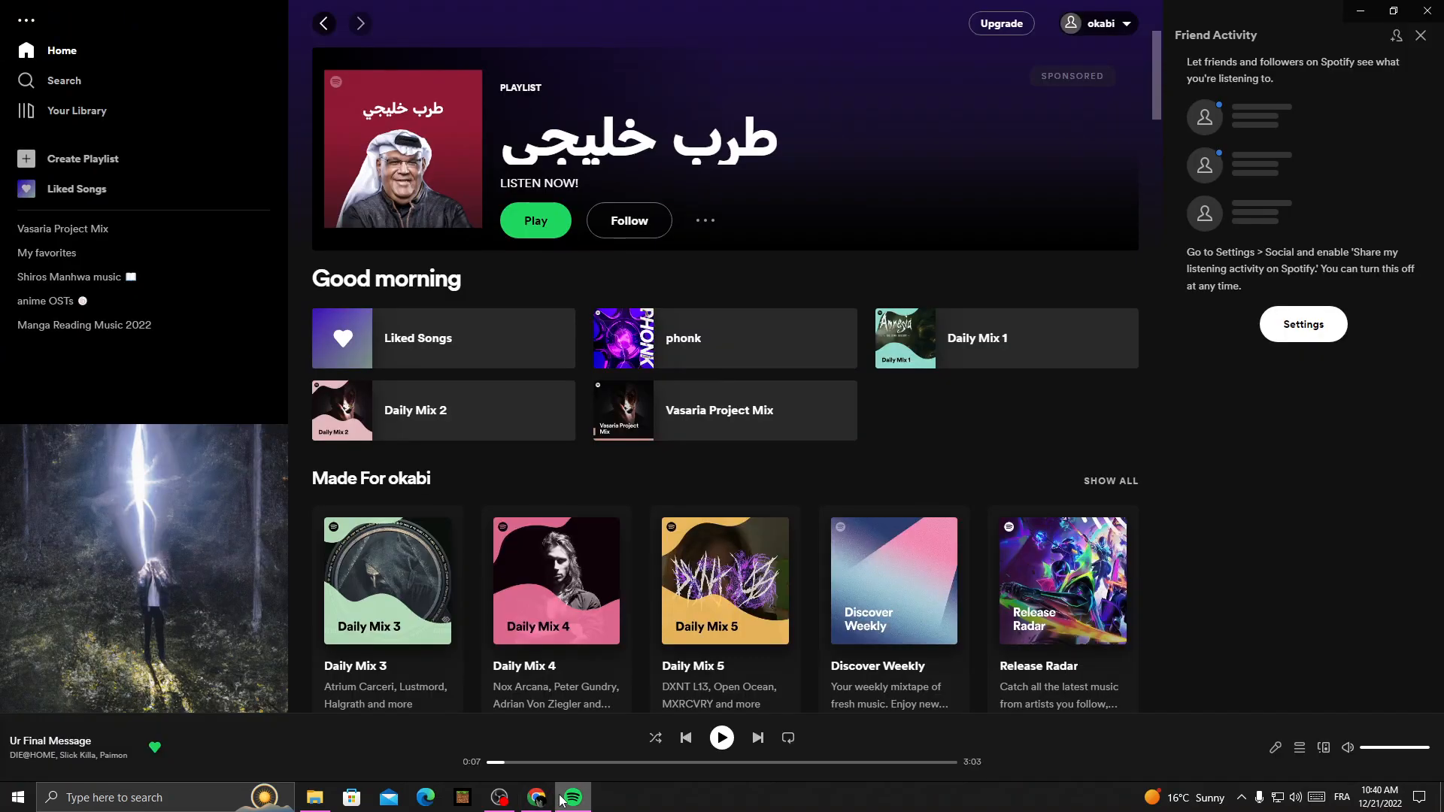
mouse_move(563, 776)
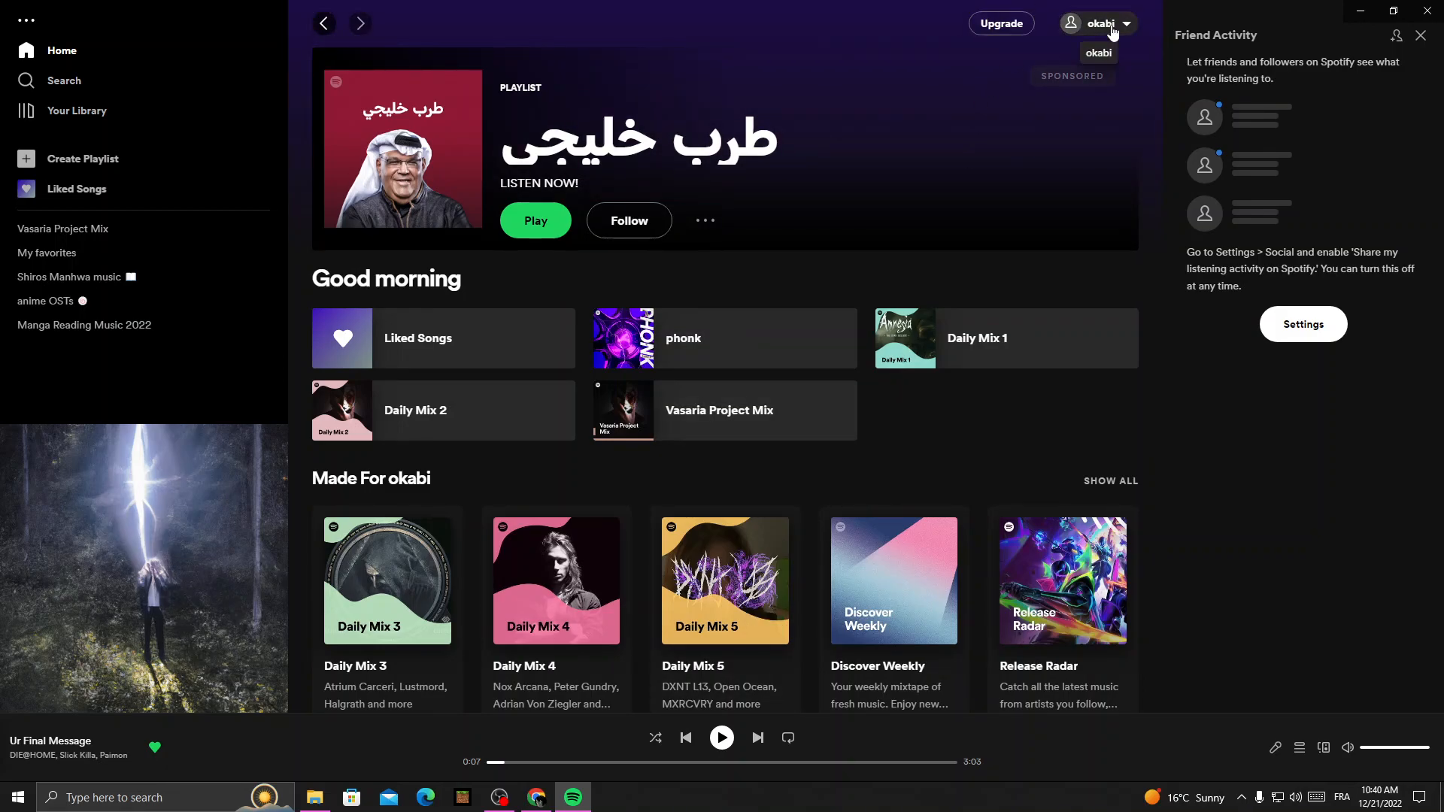
click(1096, 23)
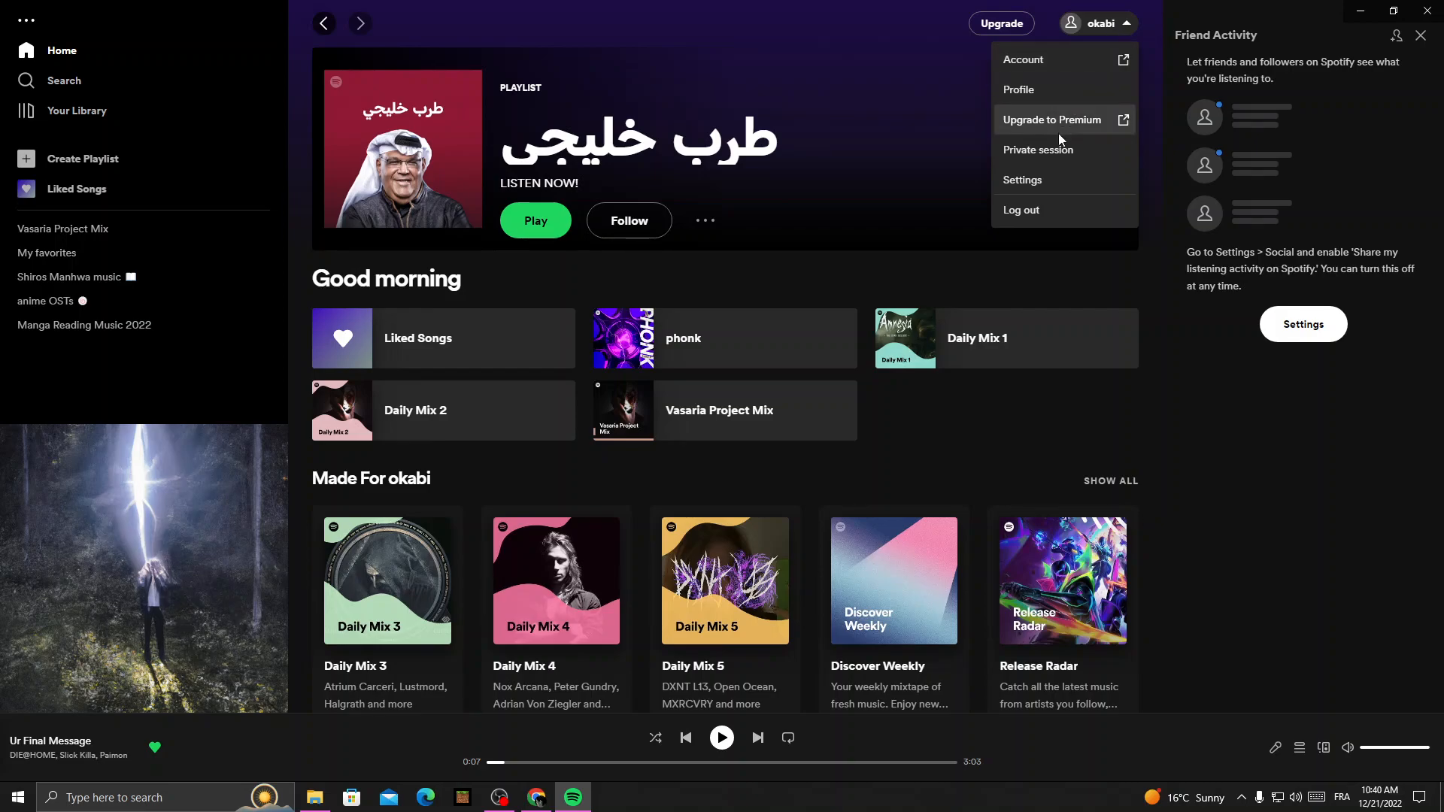
click(1023, 179)
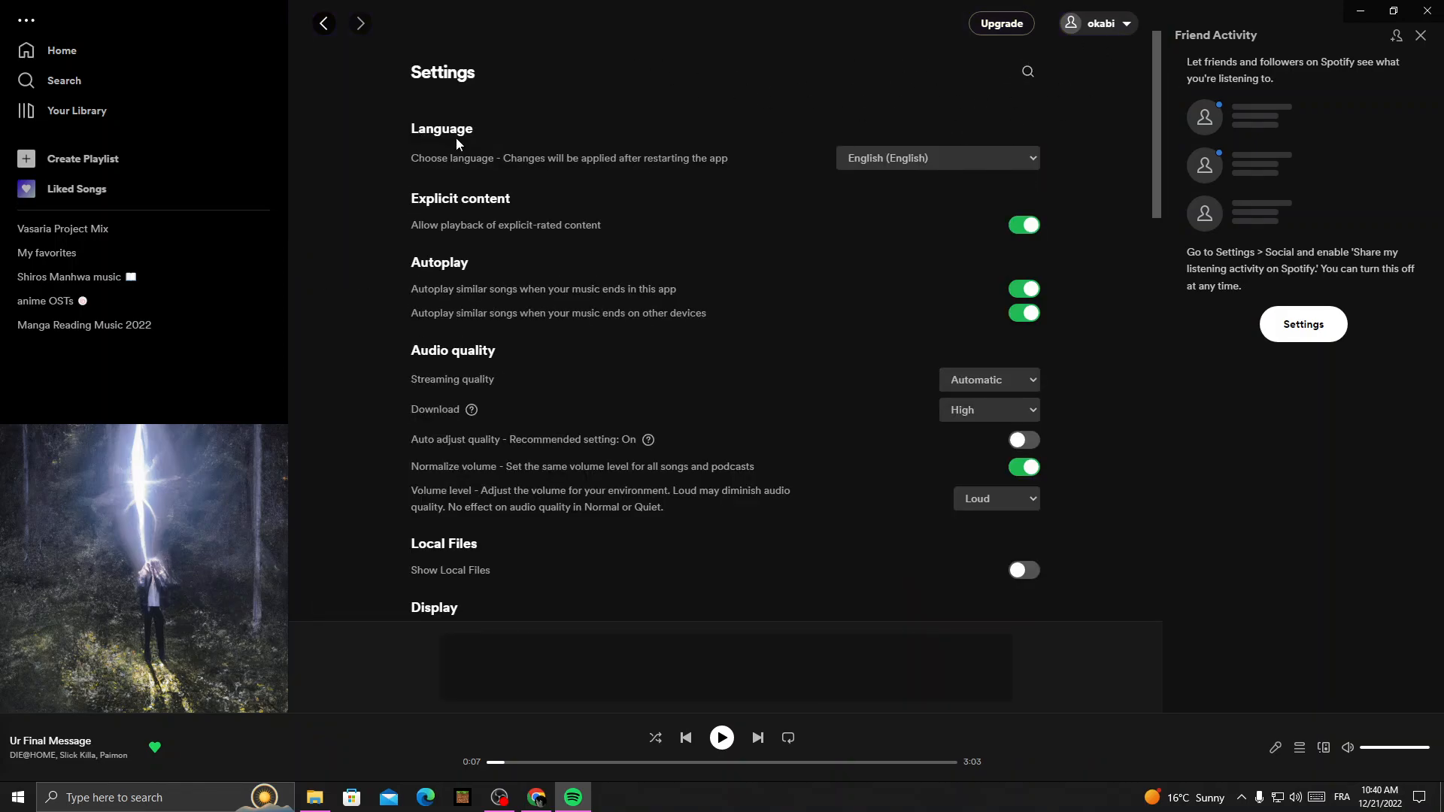
mouse_move(457, 167)
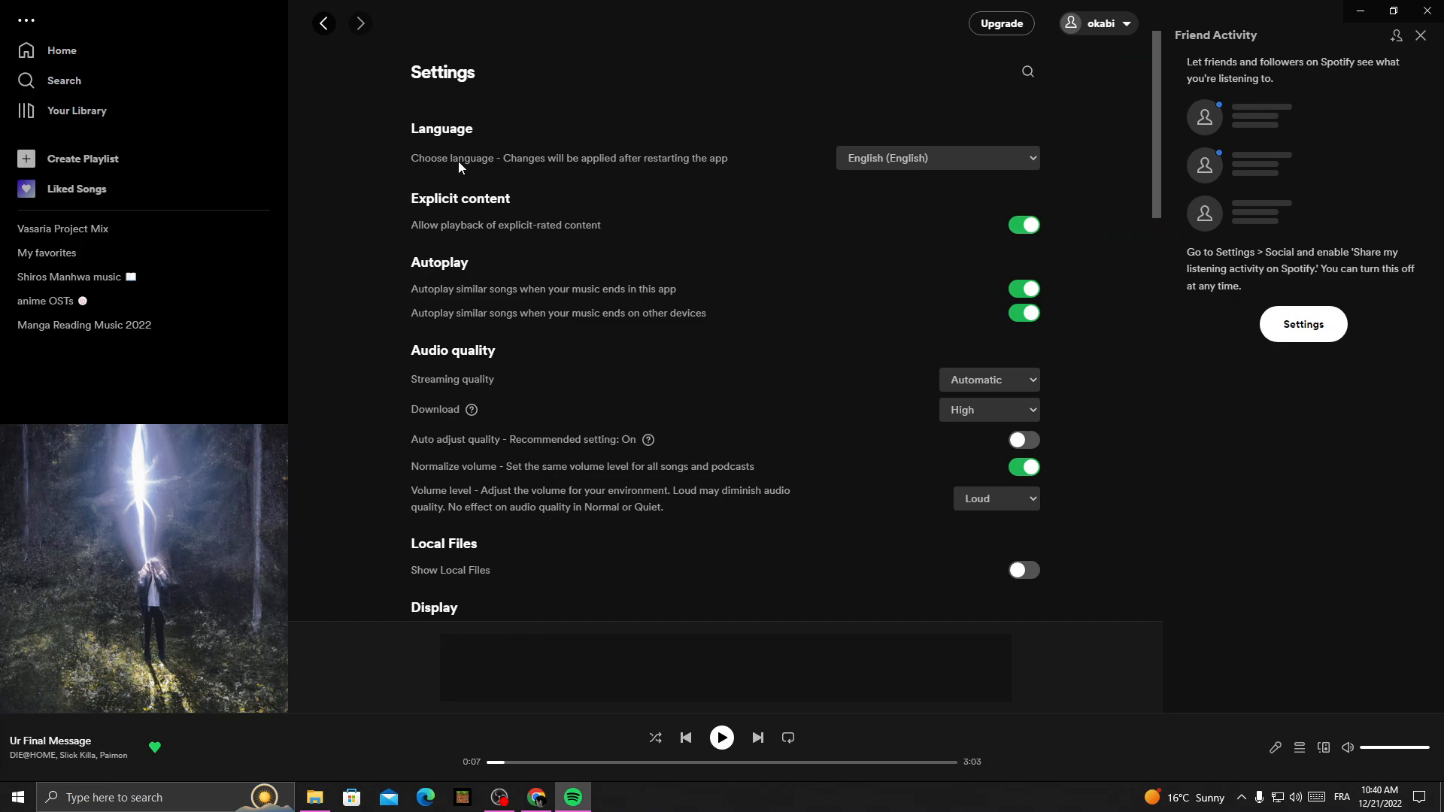
Step: Scroll the Settings page down to the Compatibility section
scroll(down, 3)
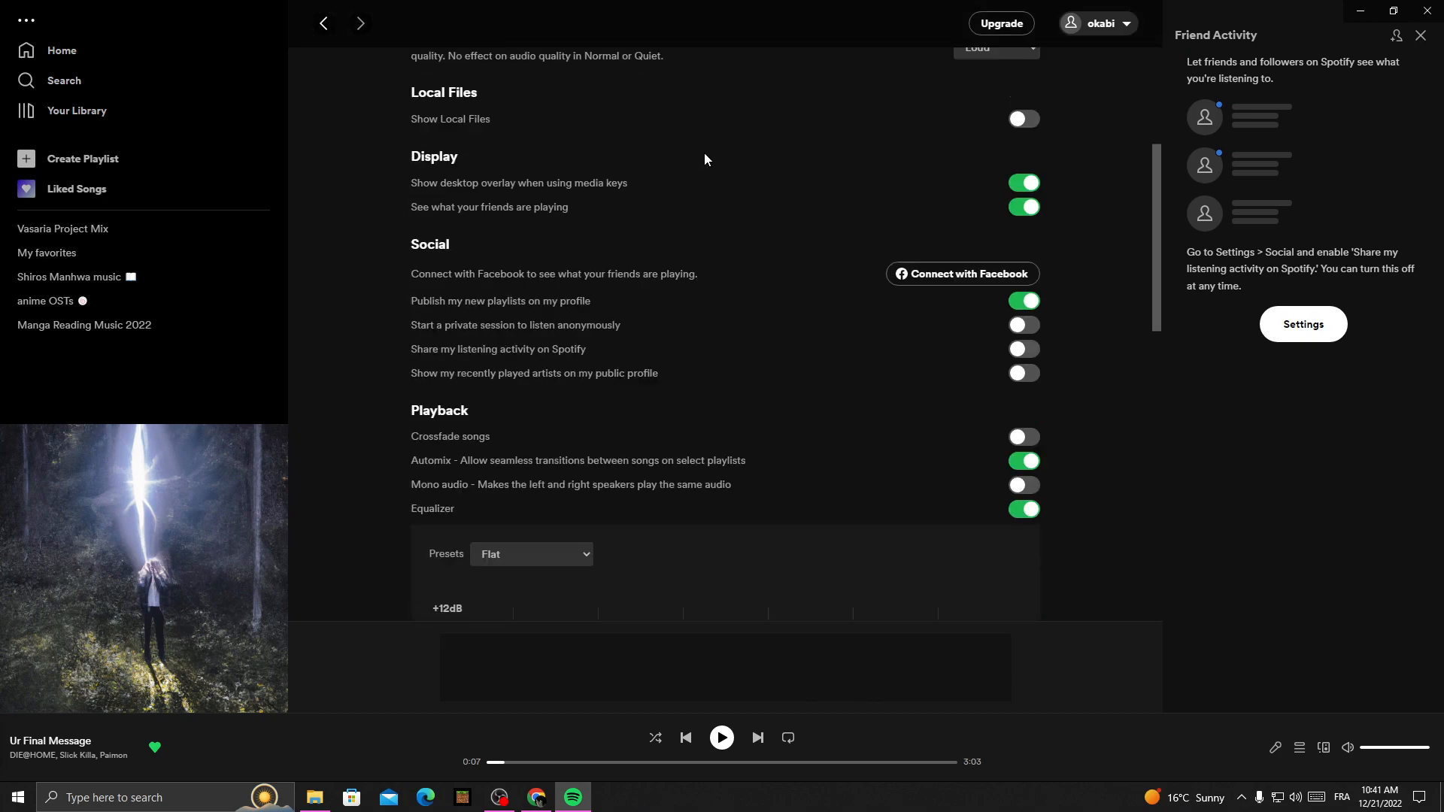
scroll(down, 3)
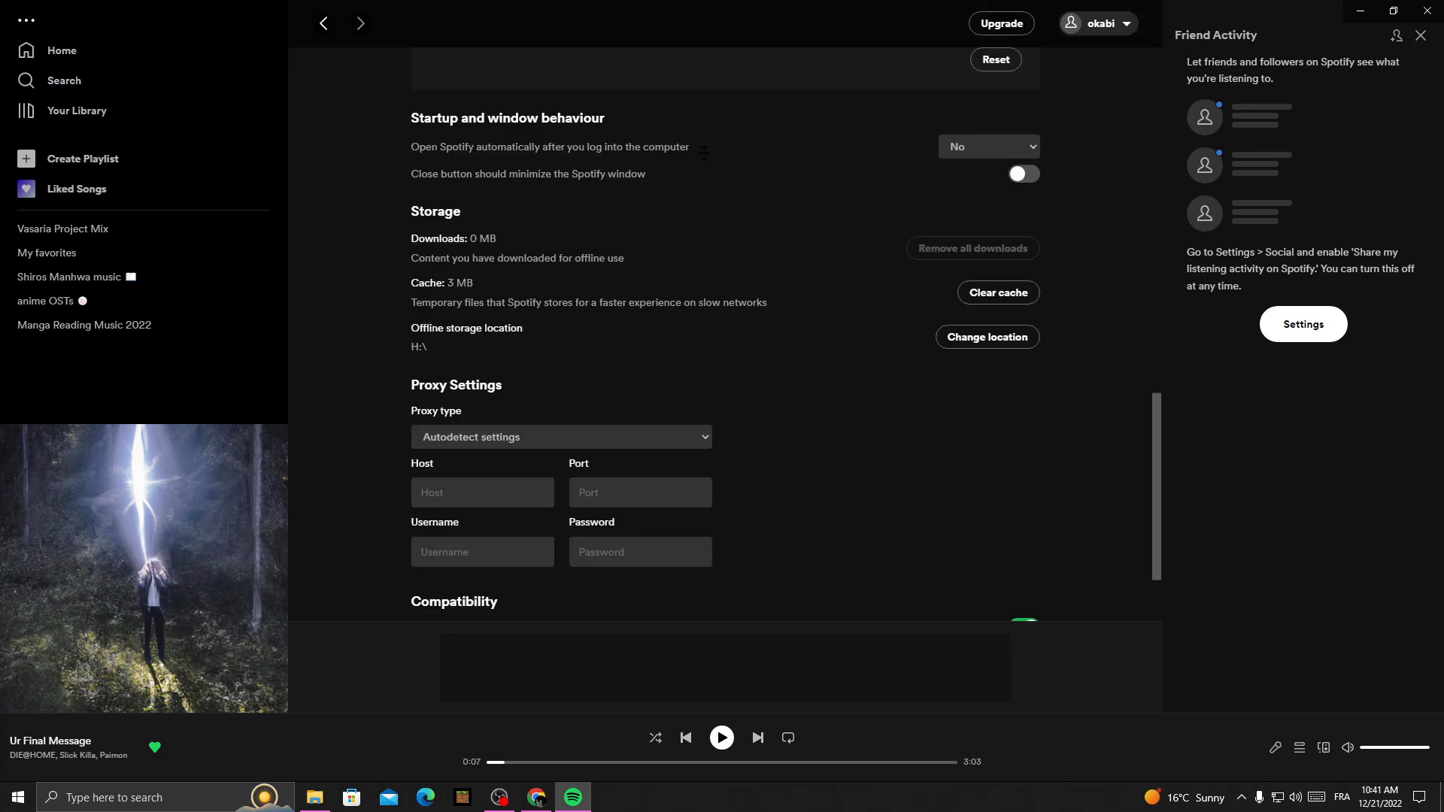
scroll(down, 3)
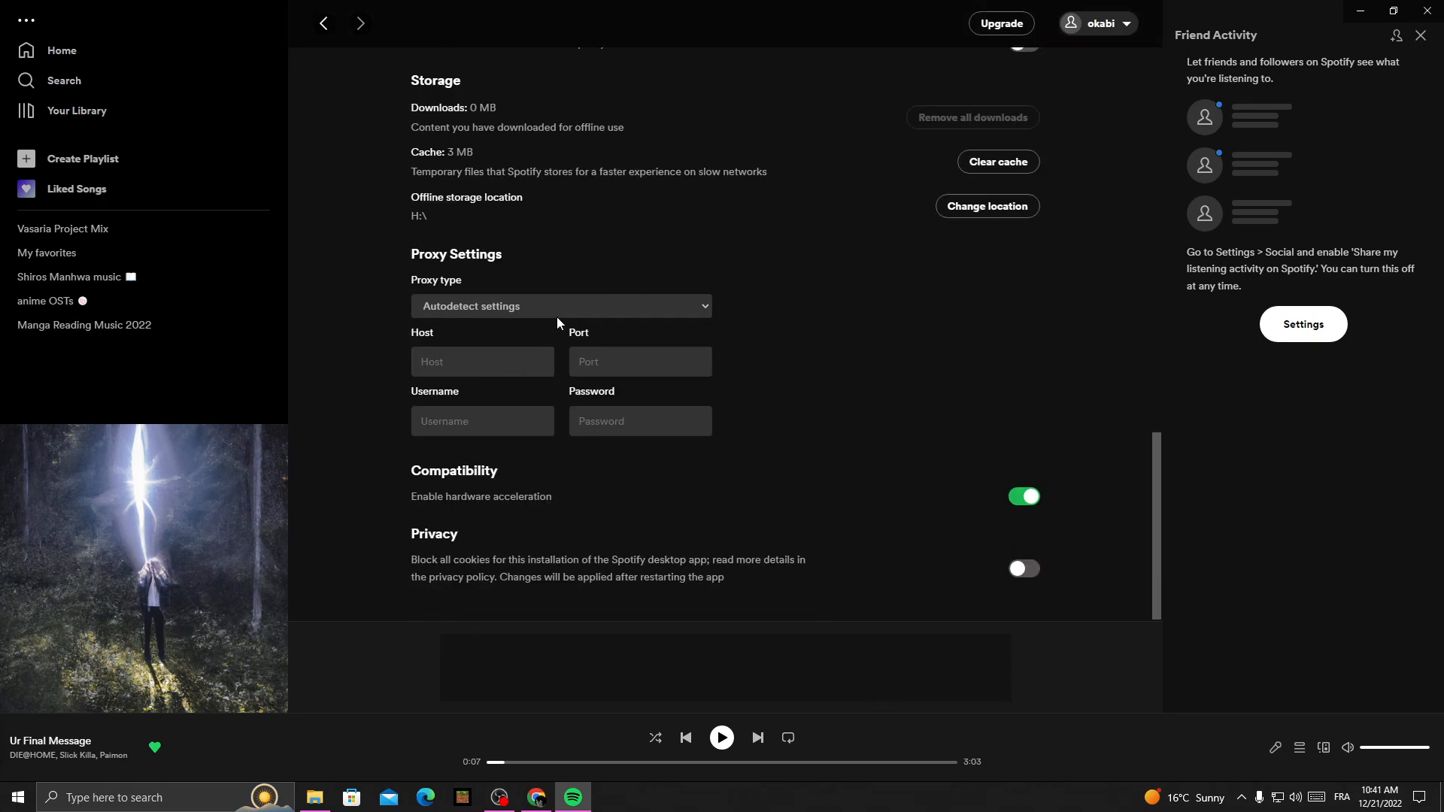
mouse_move(483, 486)
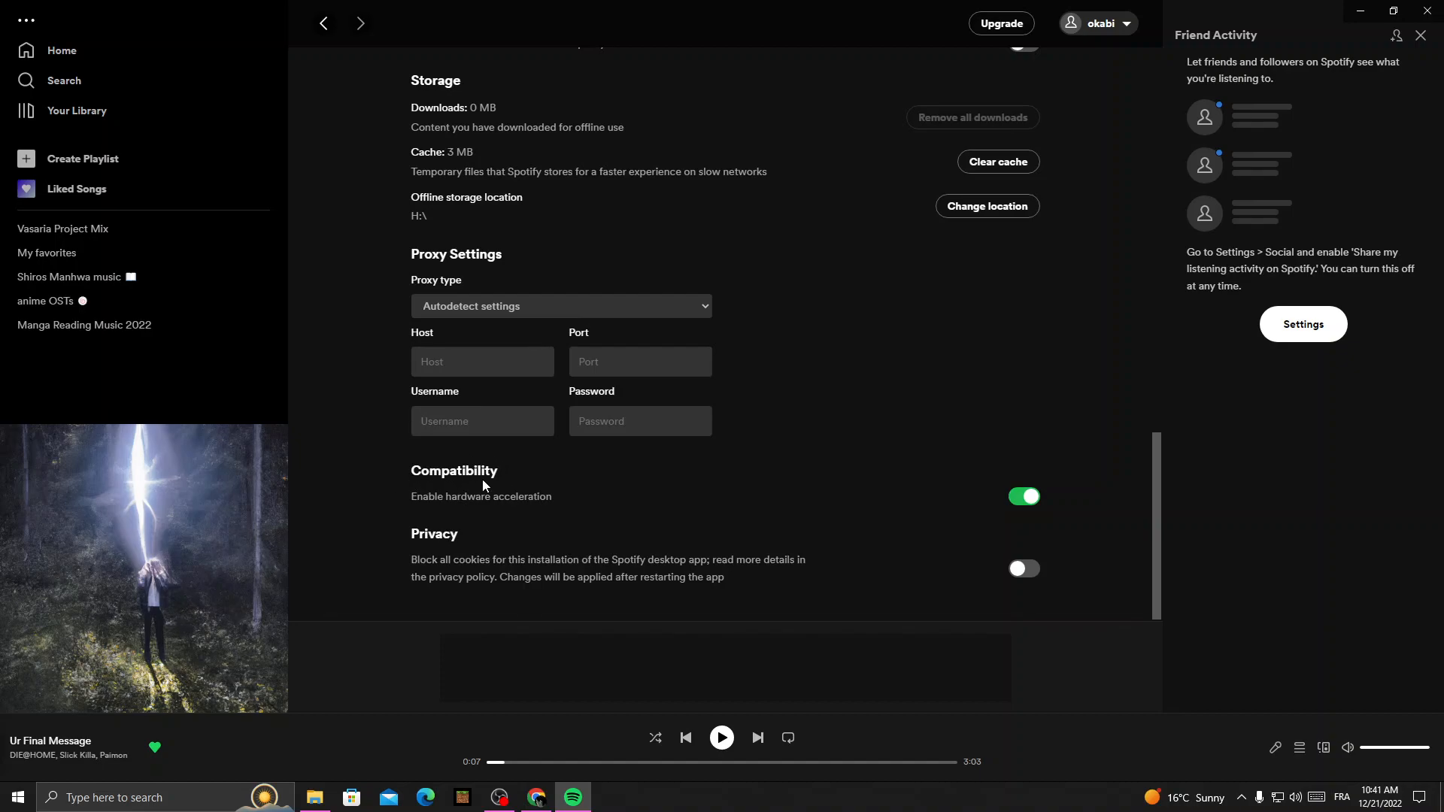
mouse_move(481, 512)
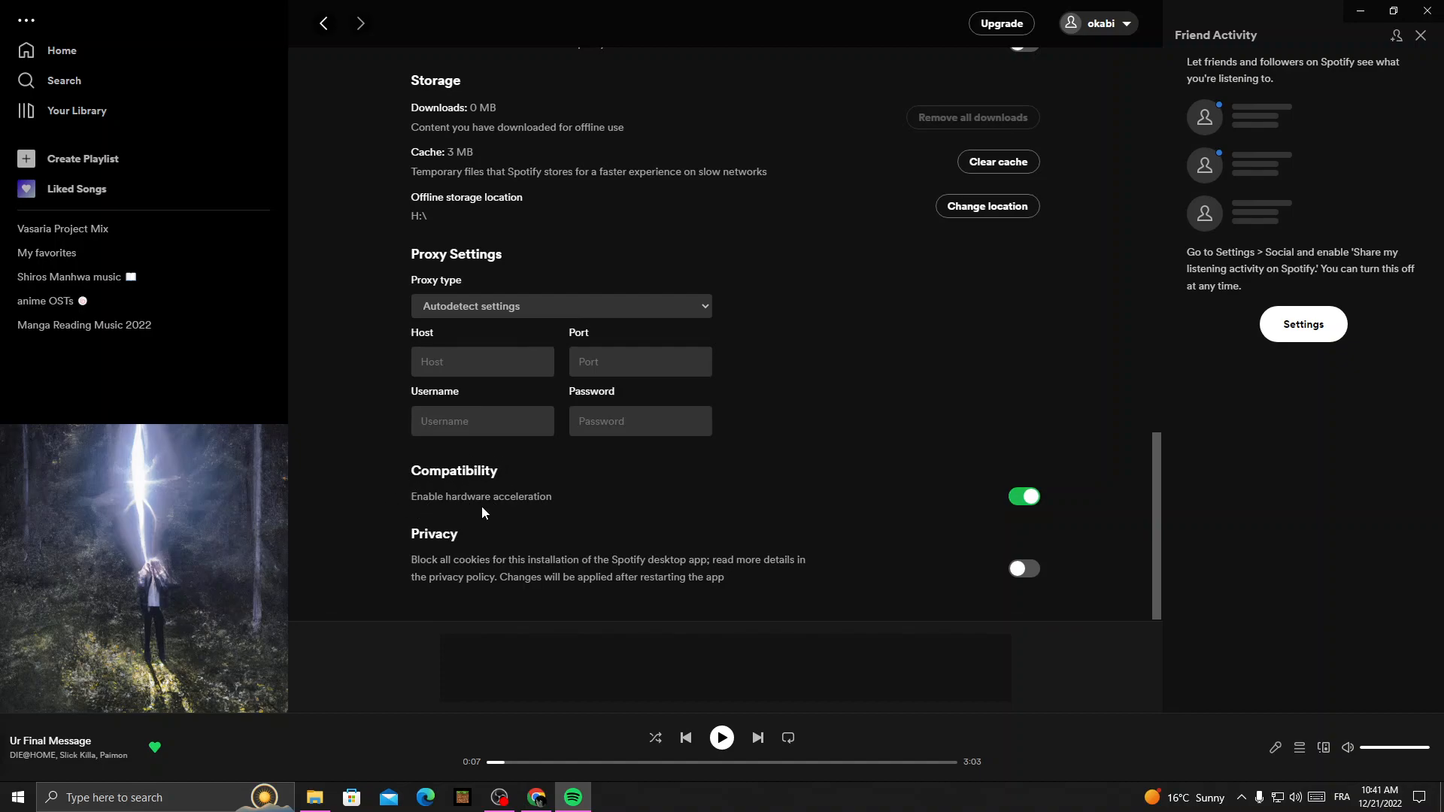
mouse_move(1048, 505)
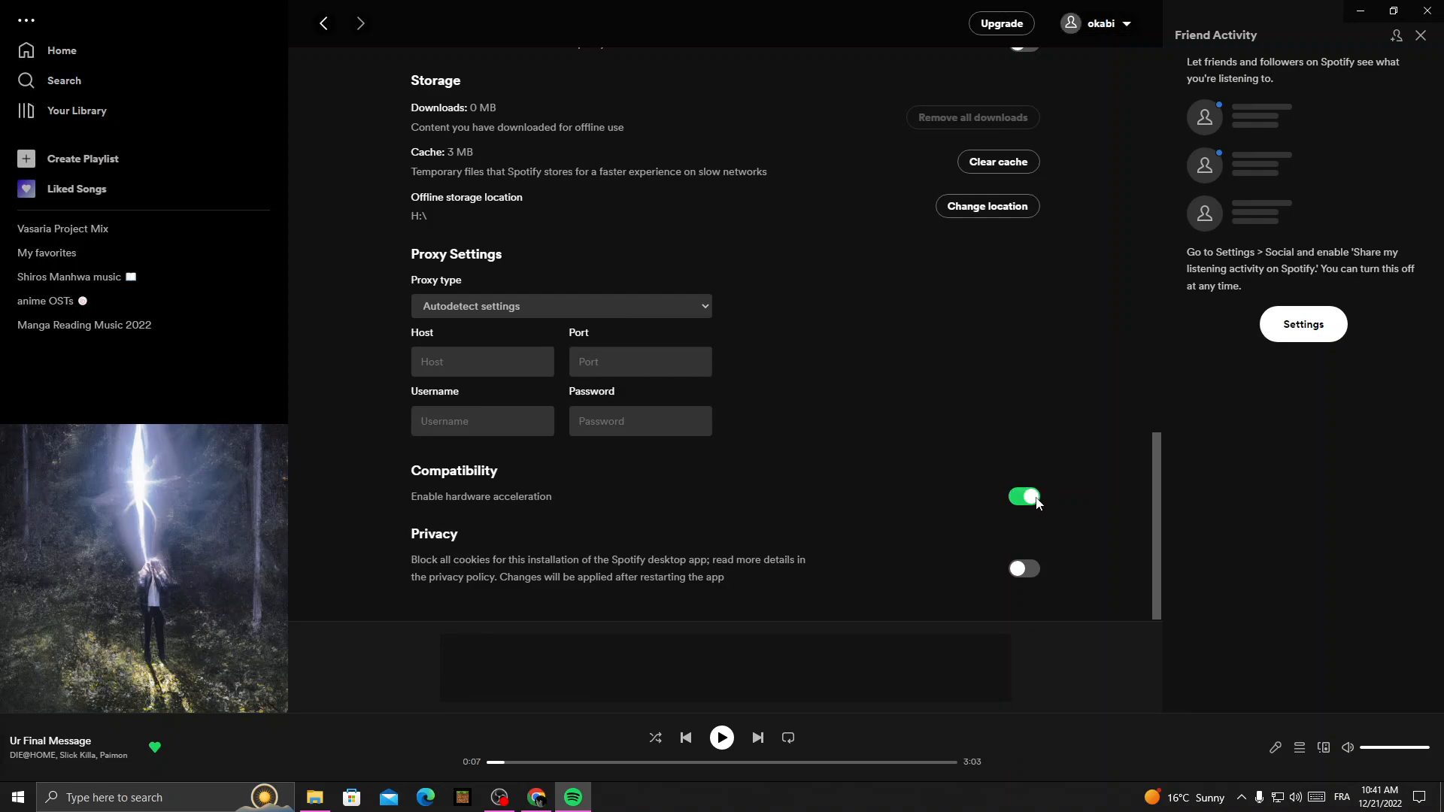
mouse_move(1023, 517)
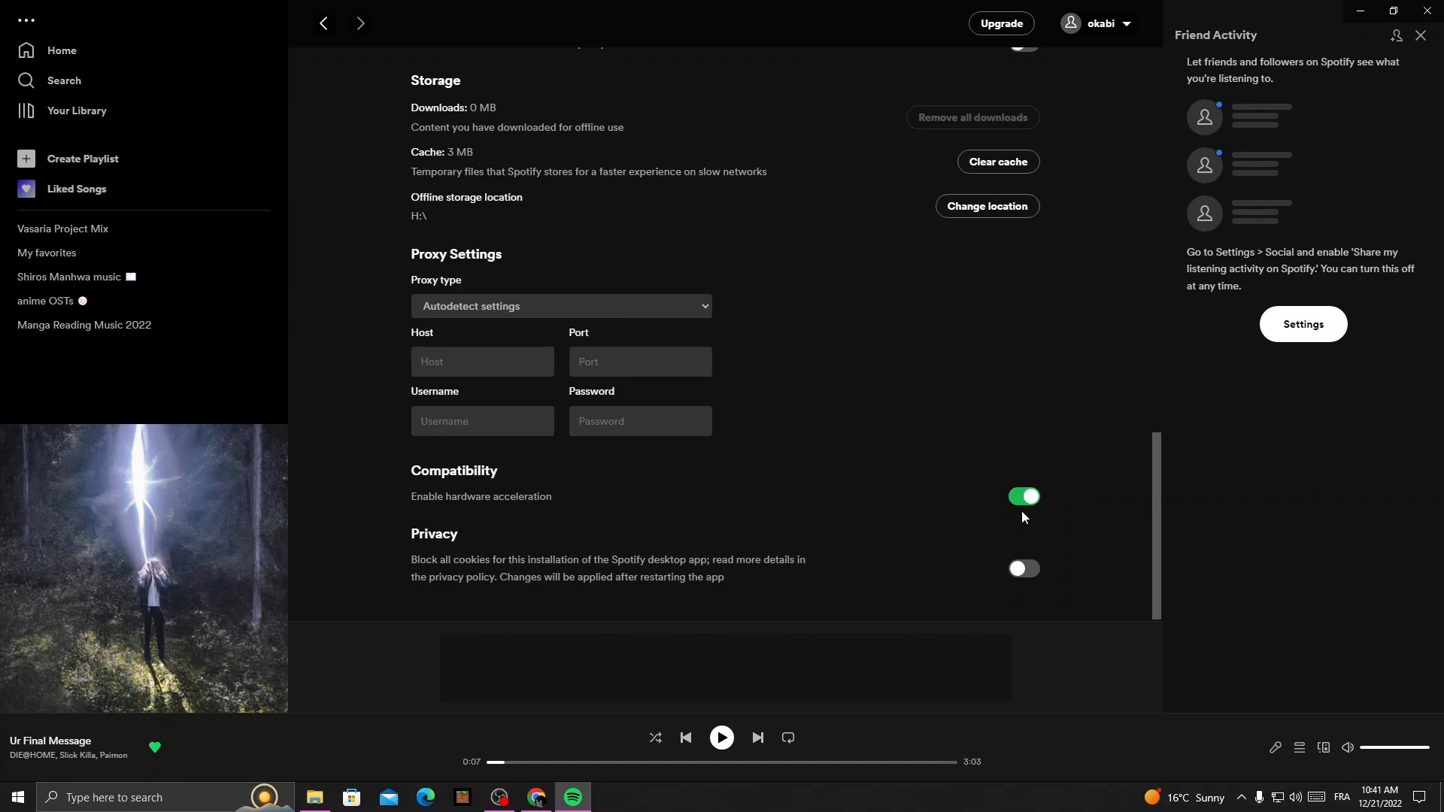
Step: Switch off 'Enable hardware acceleration', confirm it stays off after revisiting Settings, and close Spotify
click(1023, 497)
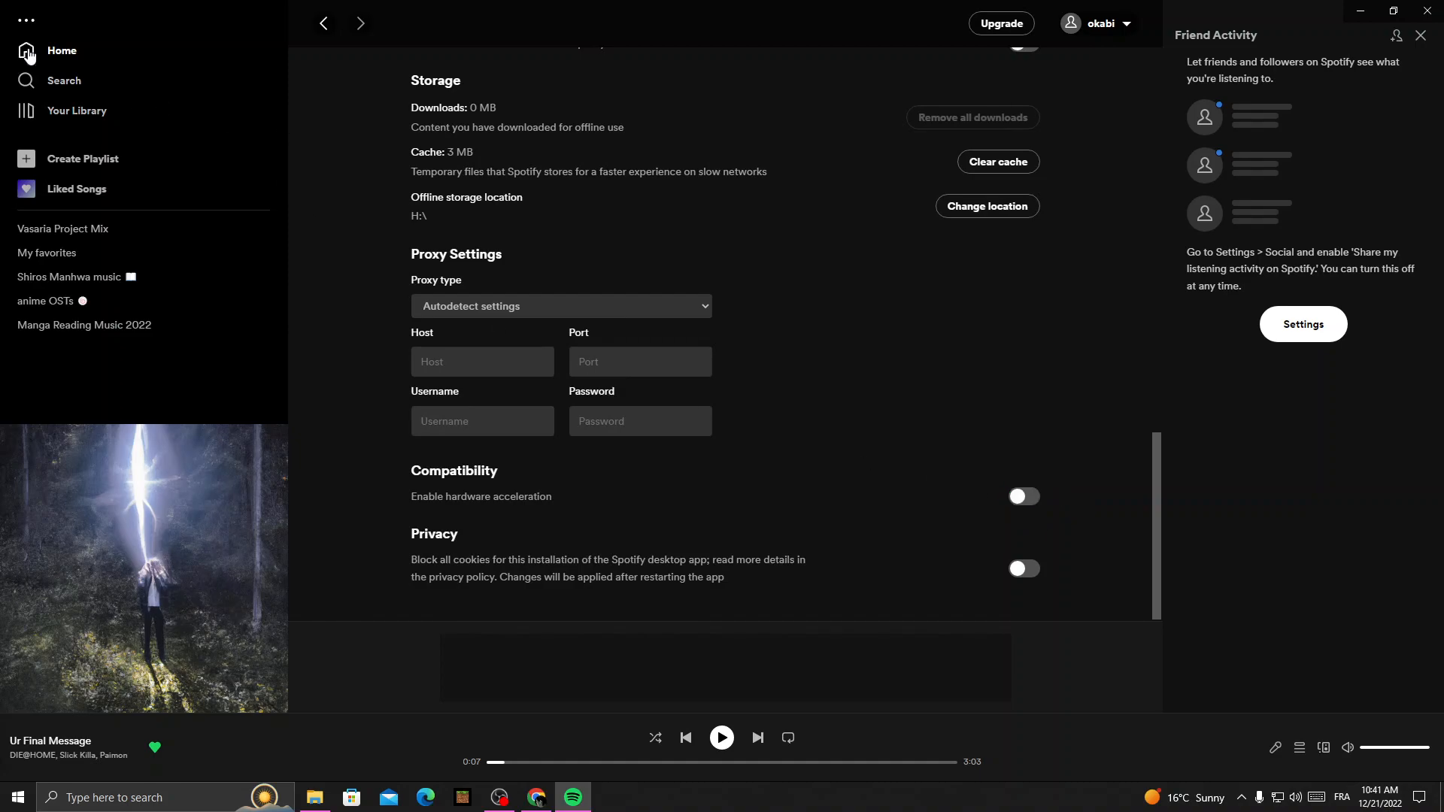
click(1101, 23)
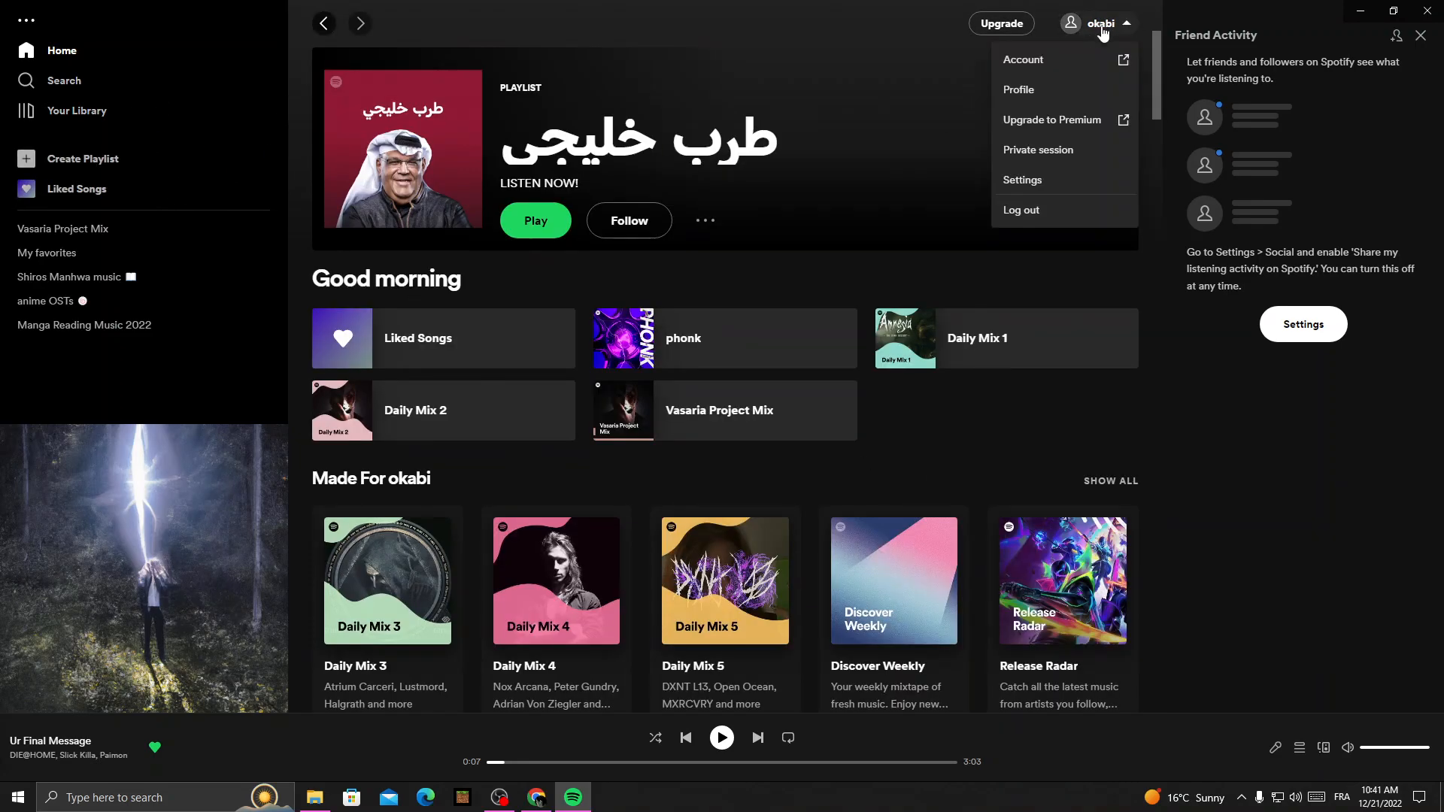
click(1021, 178)
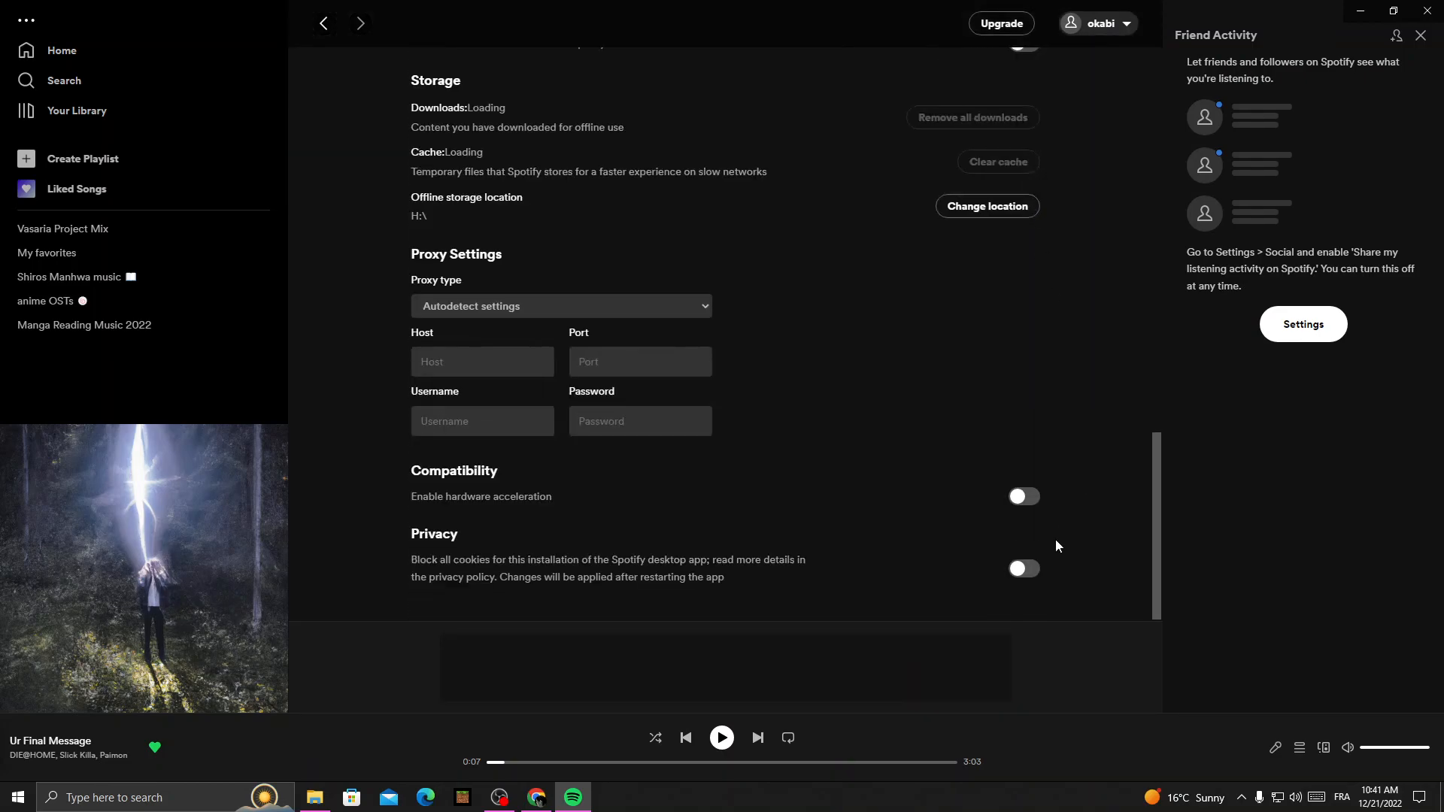
click(1022, 495)
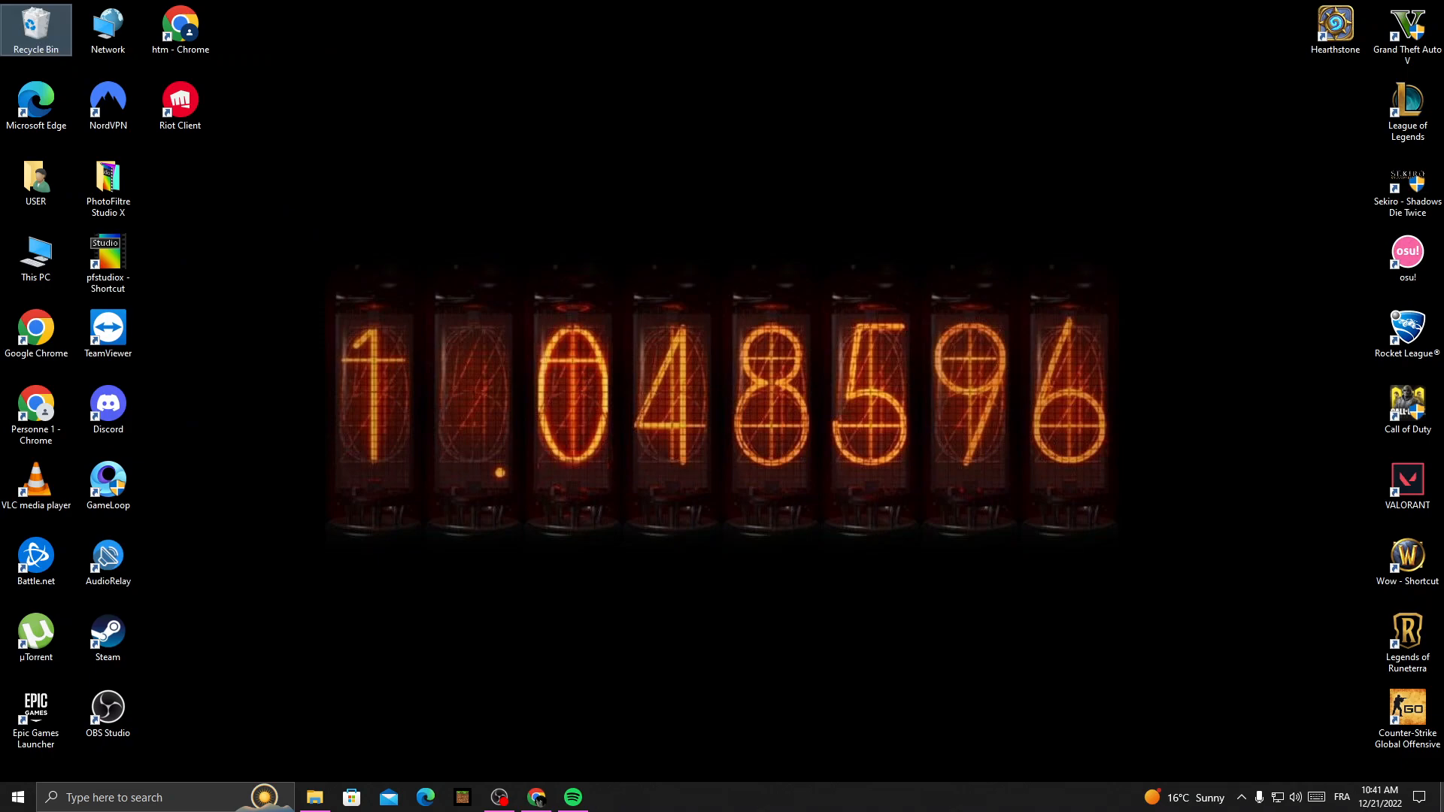
mouse_move(296, 266)
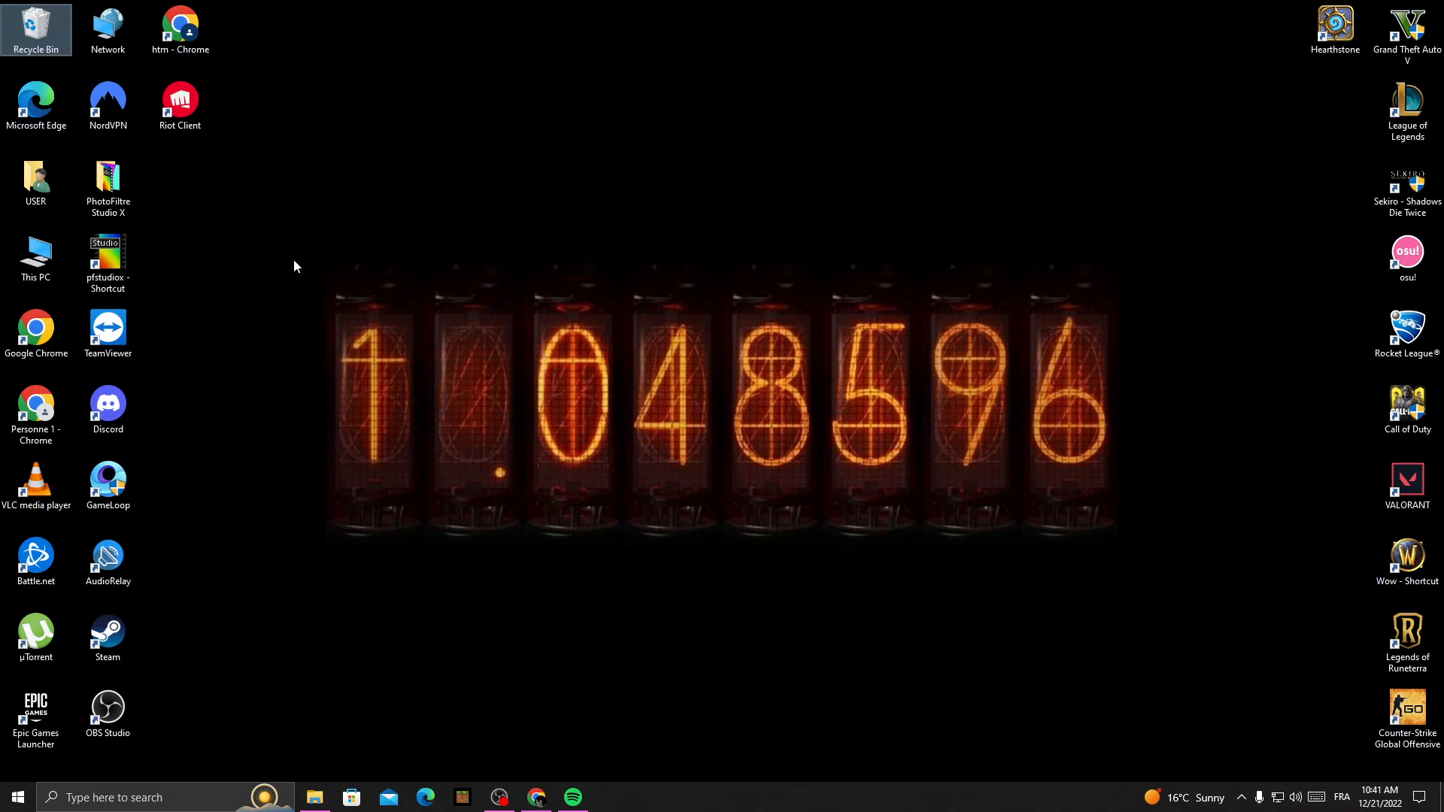